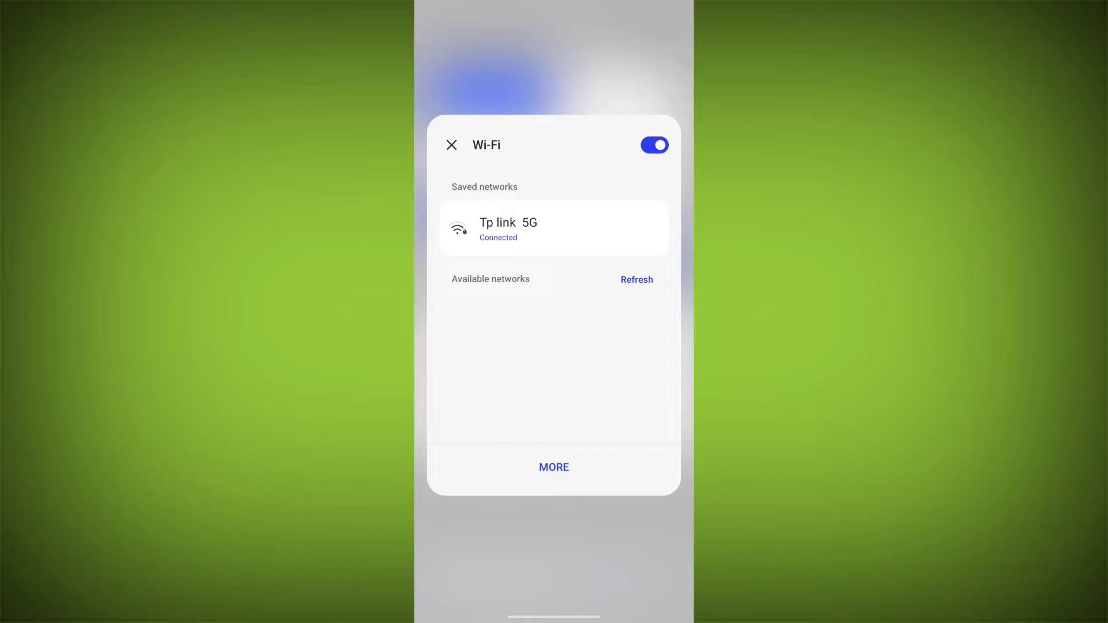
# - Close the Wi-Fi panel after confirming Tp link 5G is connected, returning home
pyautogui.click(634, 280)
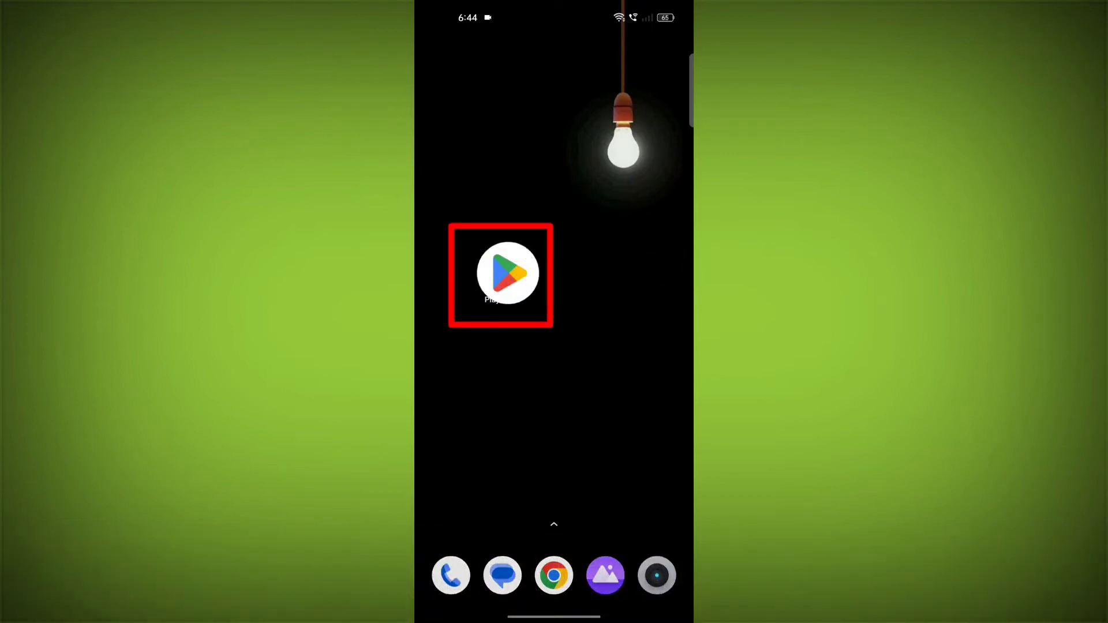
# - Search Play Store via the 'duolingo' recent search, then return home with Duolingo shown
pyautogui.click(499, 274)
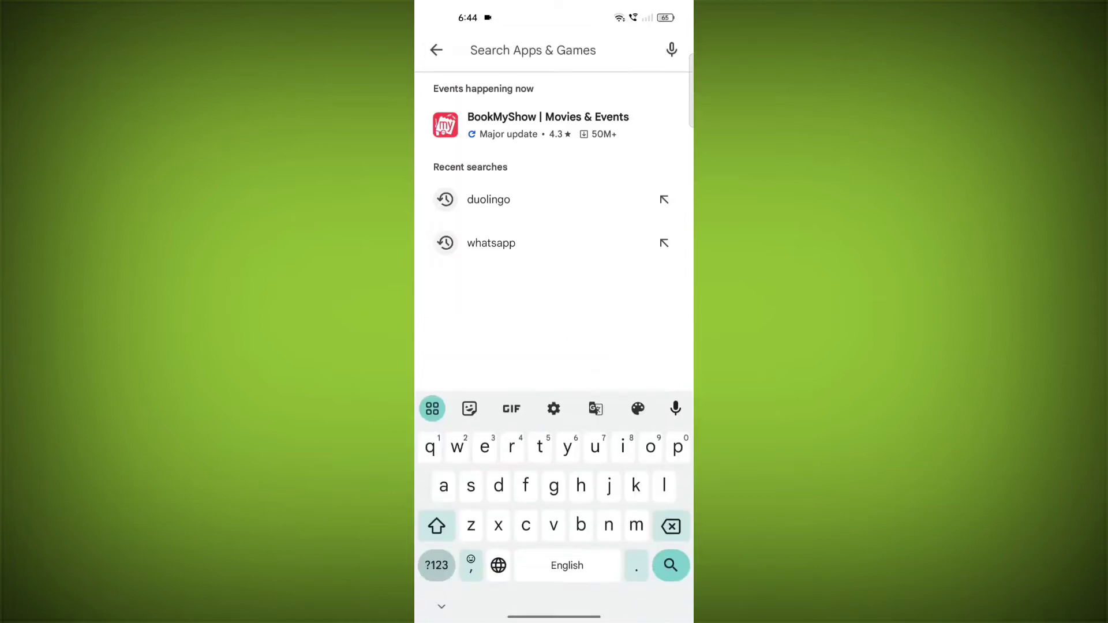
pyautogui.click(488, 199)
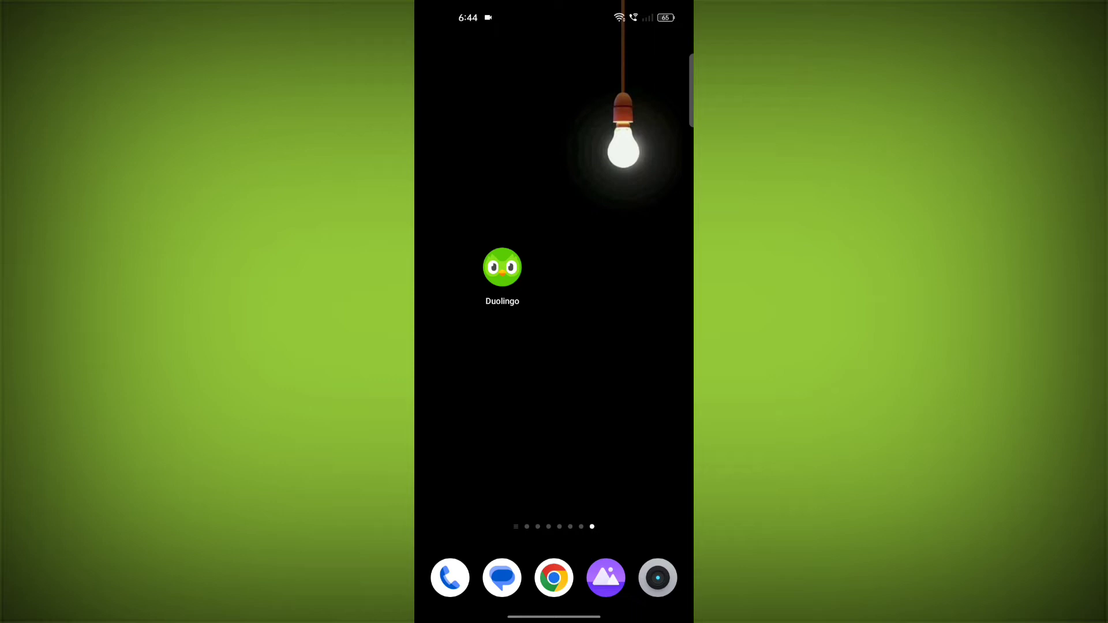
# - Reach Duolingo's Storage usage page via its App info shortcut
pyautogui.click(501, 266)
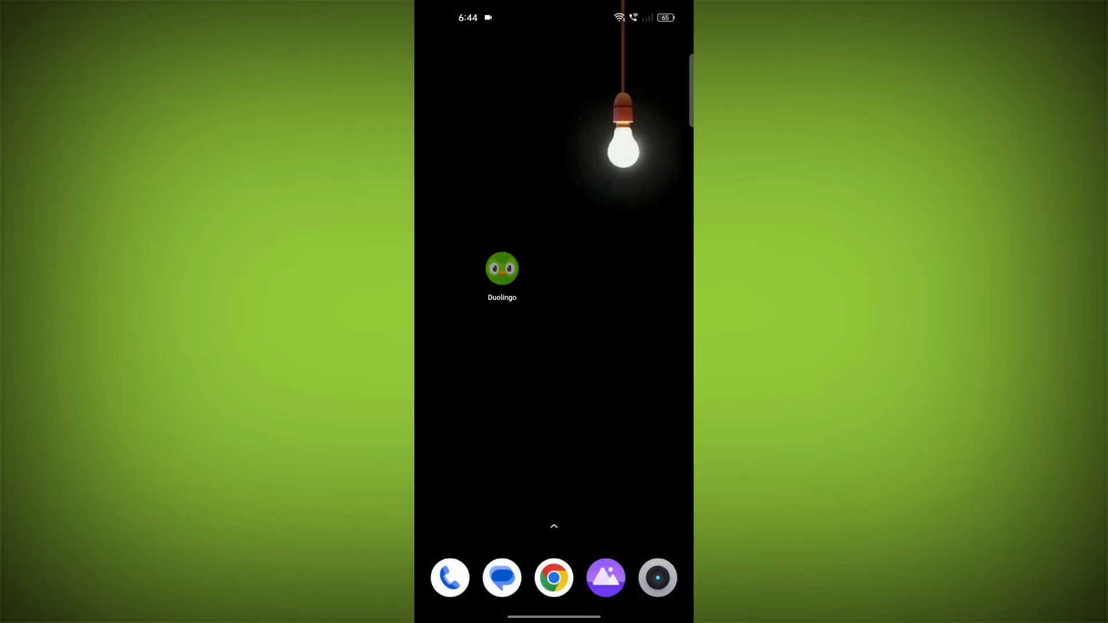
pyautogui.click(502, 267)
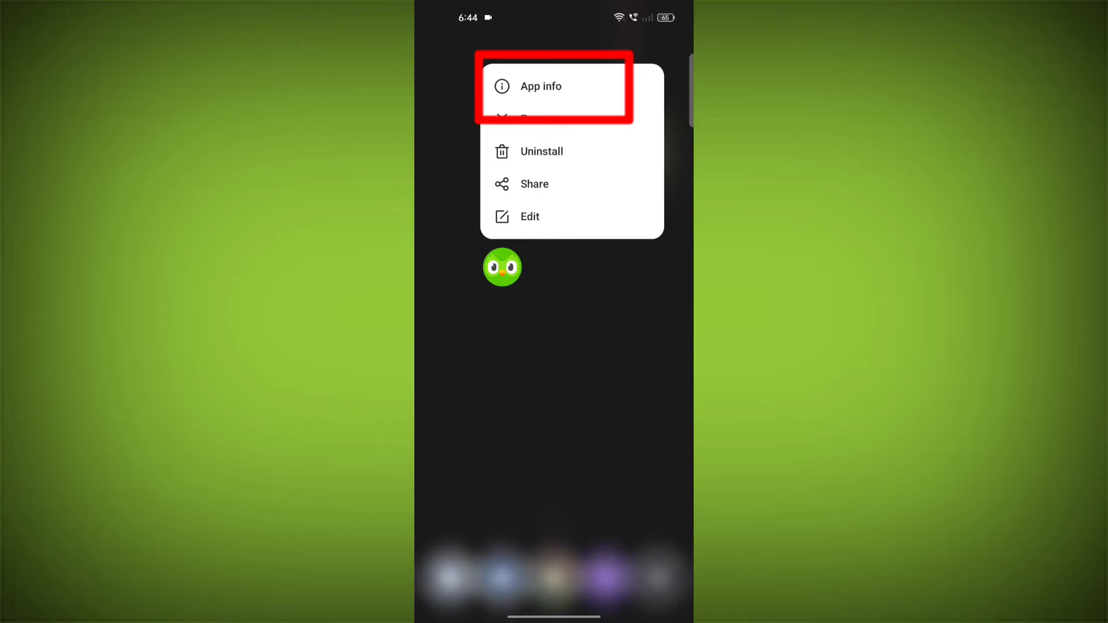
pyautogui.click(540, 86)
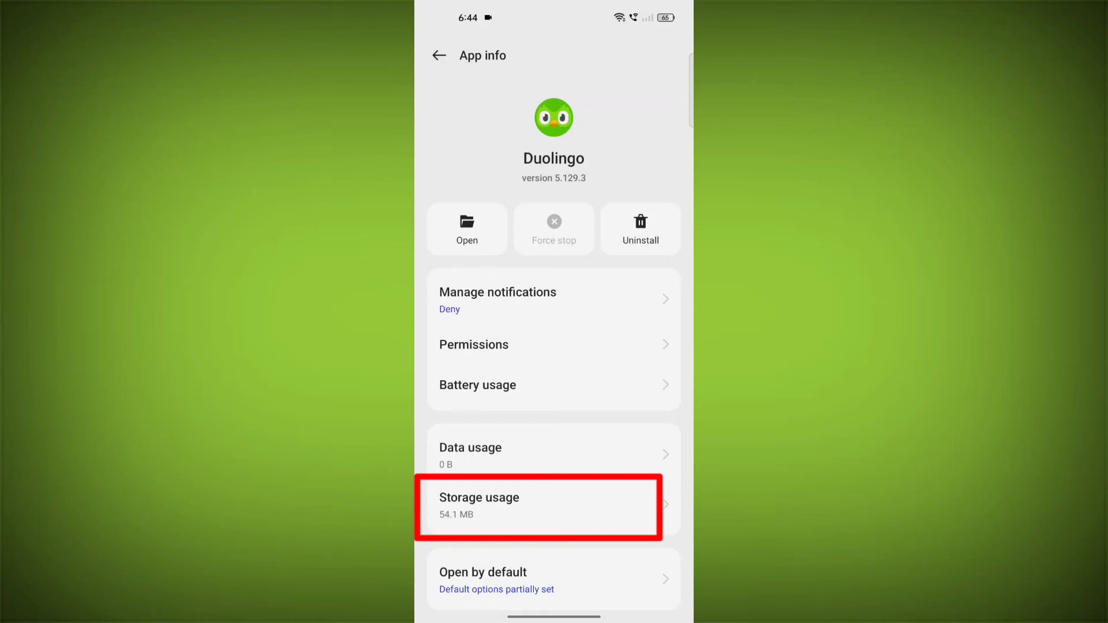
pyautogui.click(538, 506)
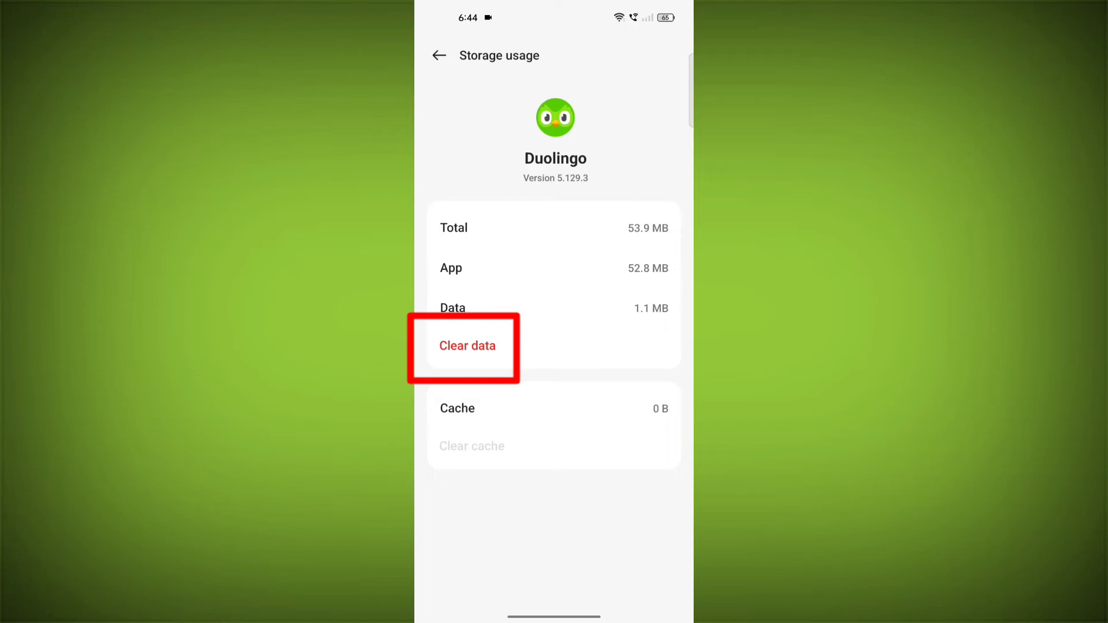
# - Clear Duolingo's app data and confirm the permanent deletion
pyautogui.click(467, 345)
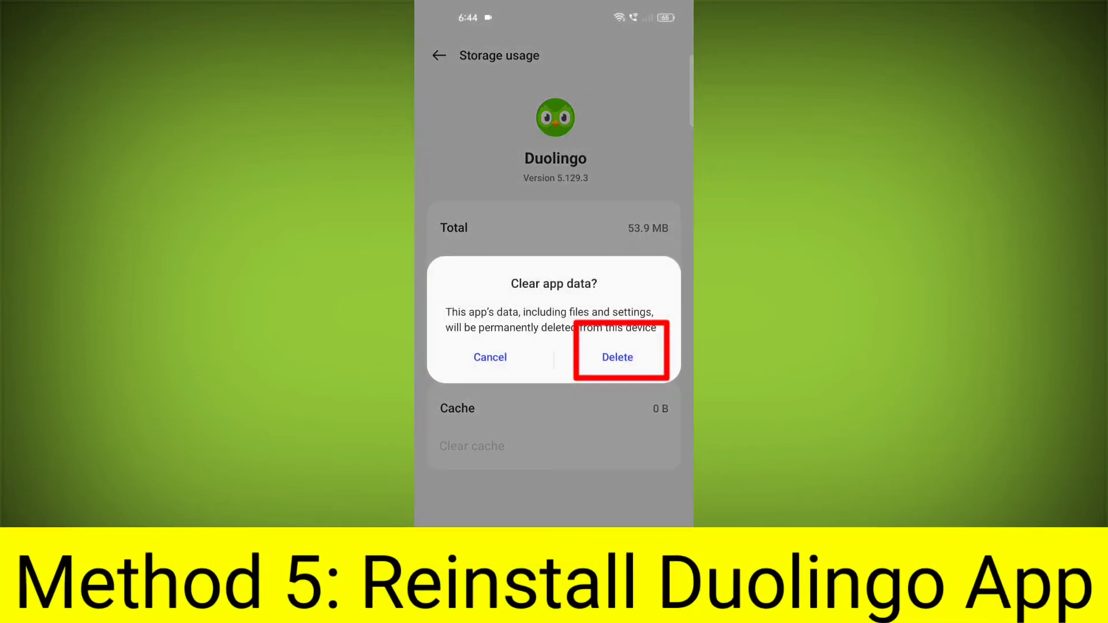
pyautogui.click(616, 357)
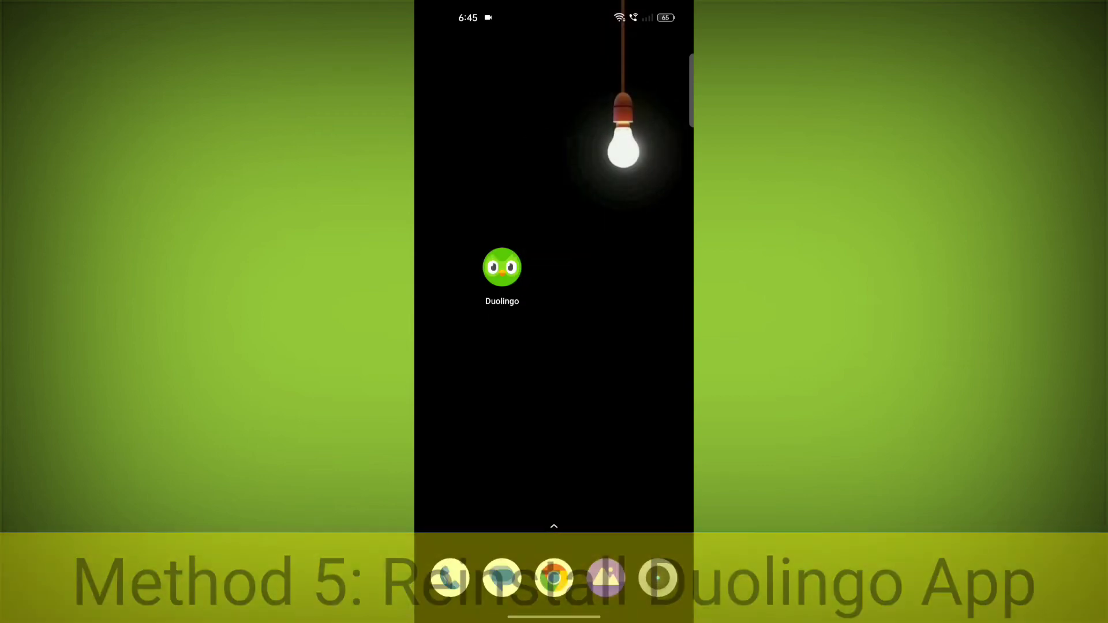
# - Uninstall Duolingo from its home-screen shortcut menu and confirm
pyautogui.click(502, 267)
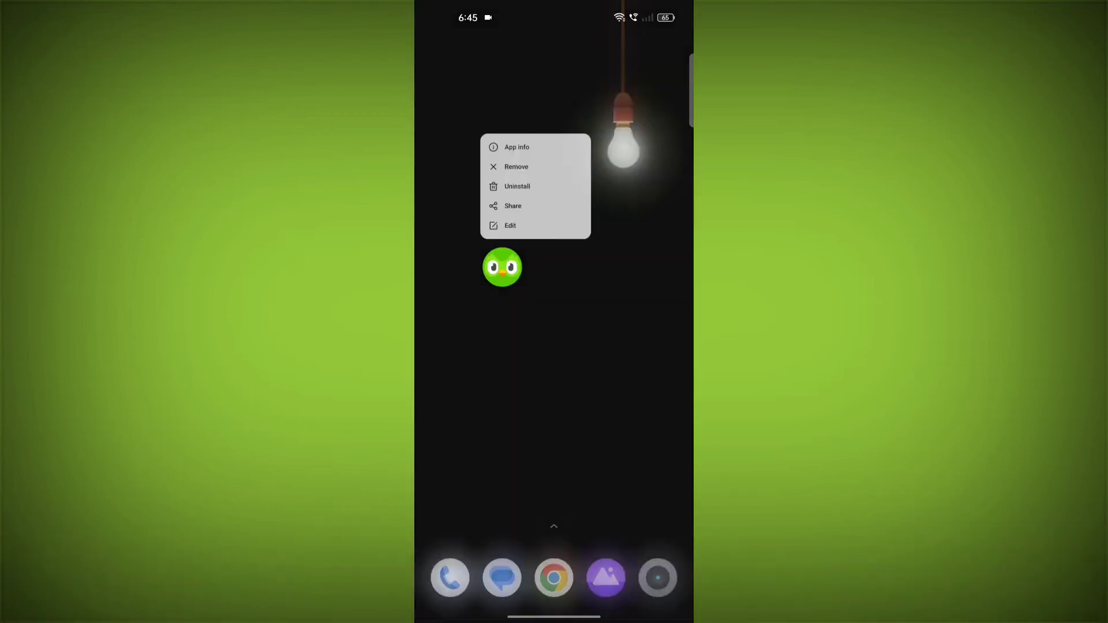
pyautogui.click(517, 185)
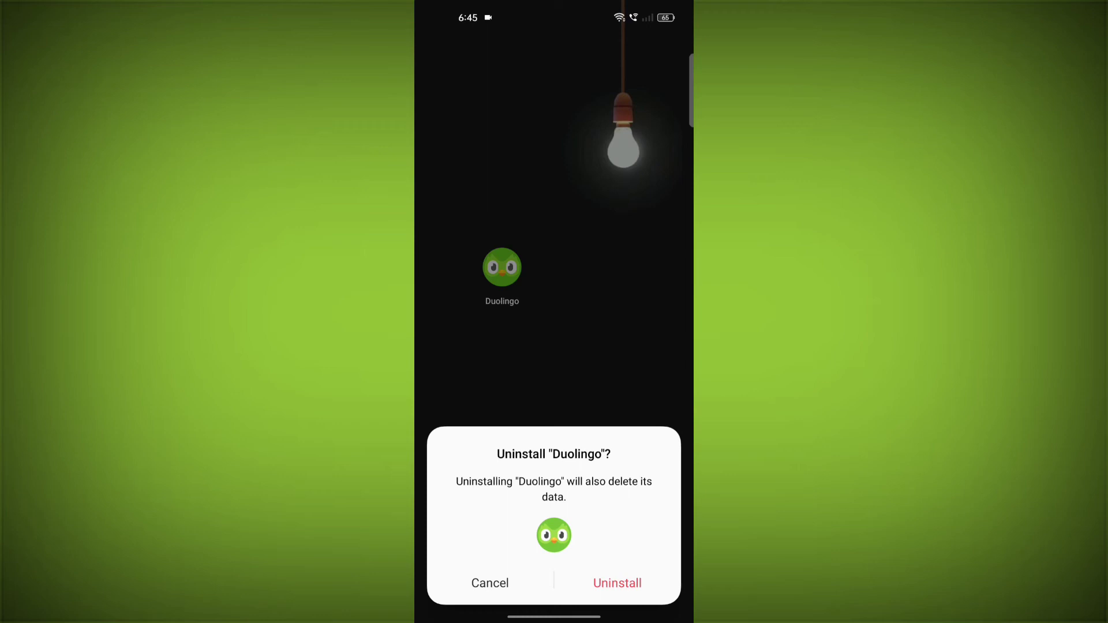
pyautogui.click(616, 583)
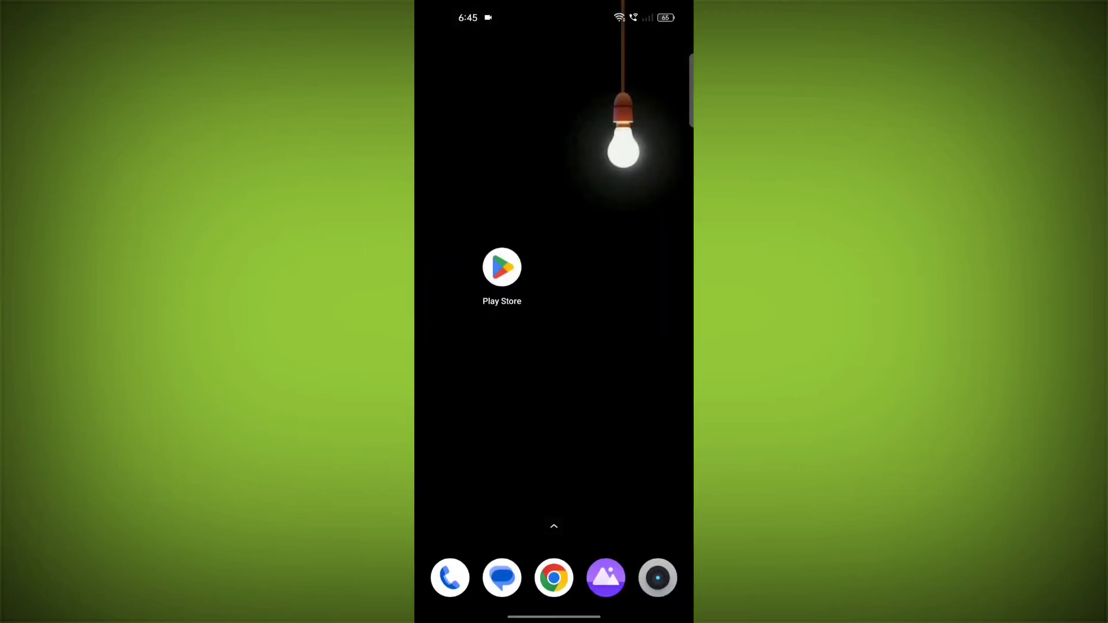
# - Install Duolingo: Language Lessons from Play Store and launch it to Get Started
pyautogui.click(502, 267)
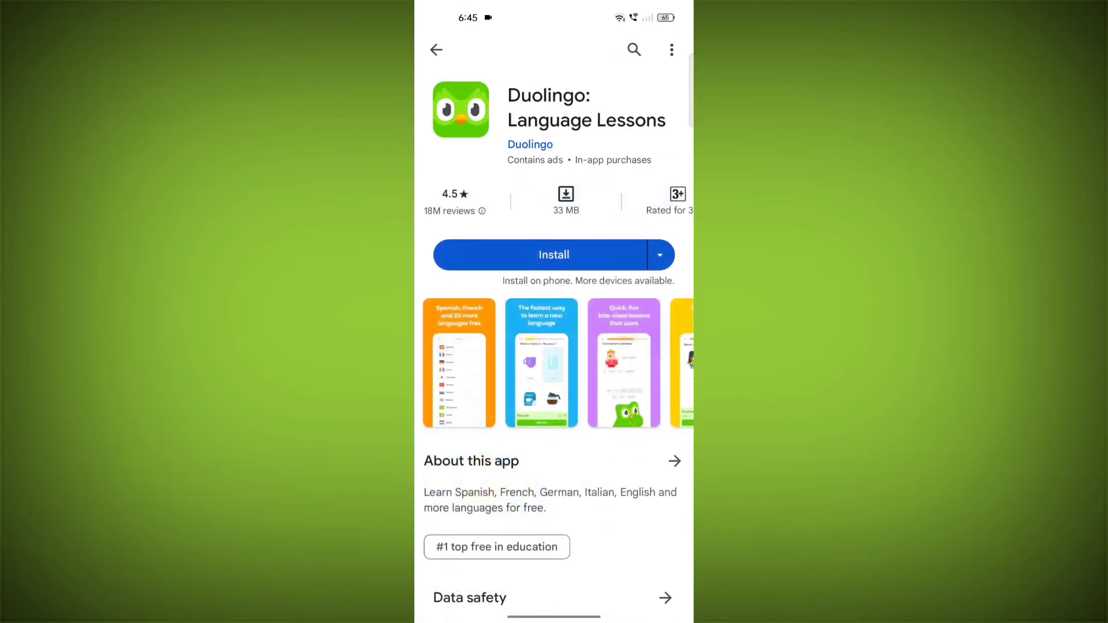
pyautogui.click(554, 254)
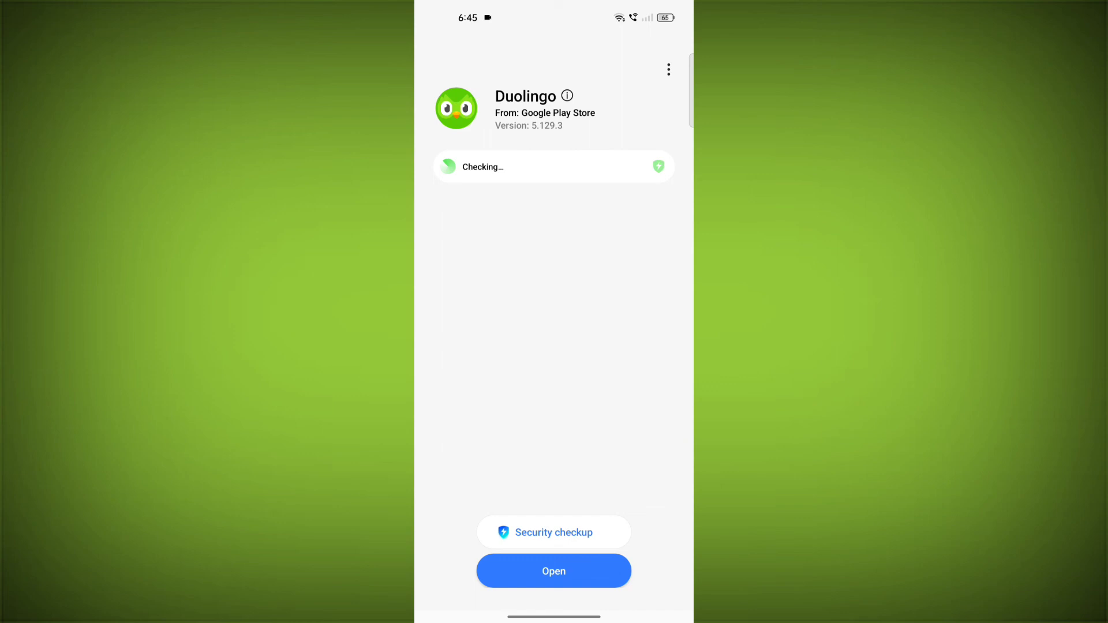
pyautogui.click(552, 571)
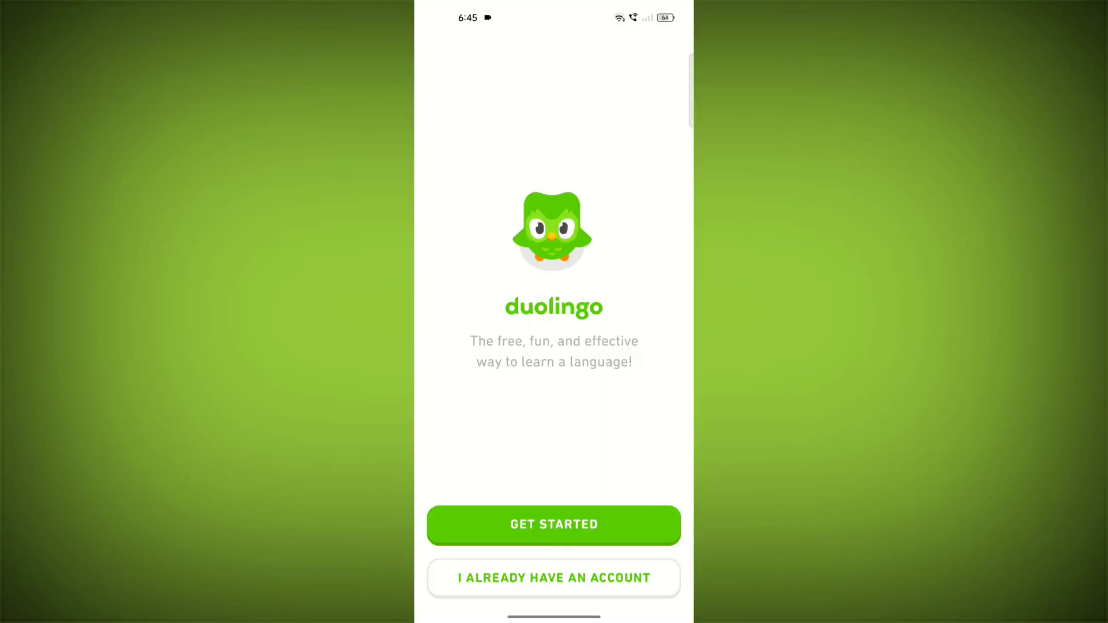